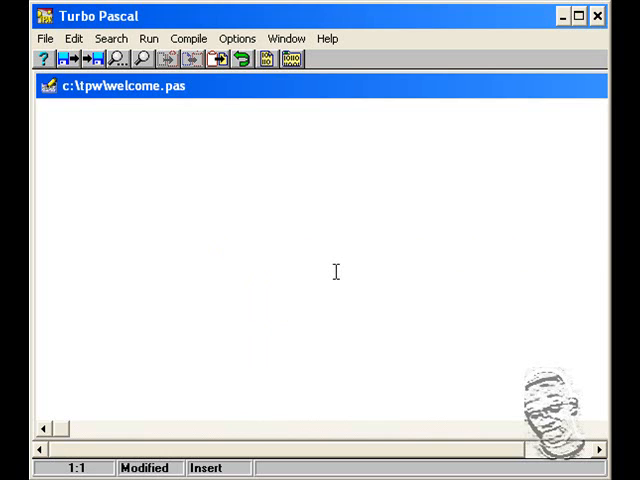
- Type the header line 'program welcome;' on the first line of welcome.pas
type("pro")
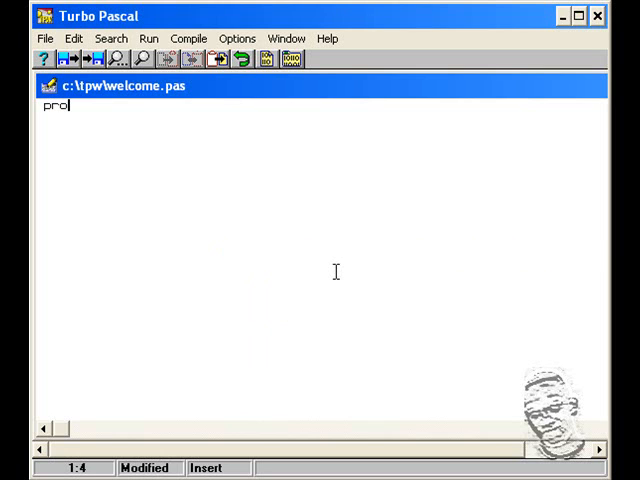
type("gram")
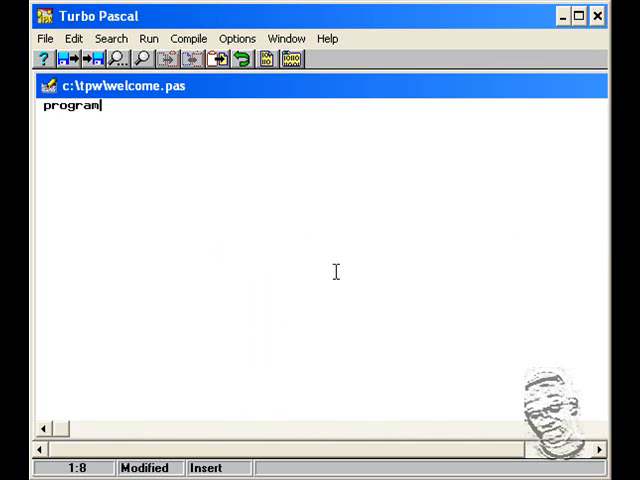
type("we")
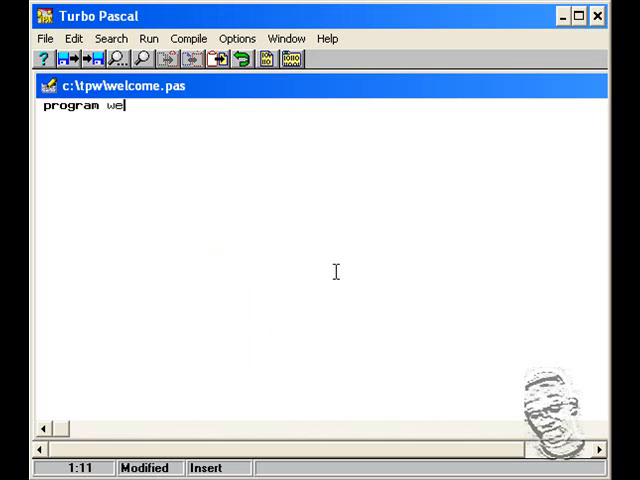
type("lcome")
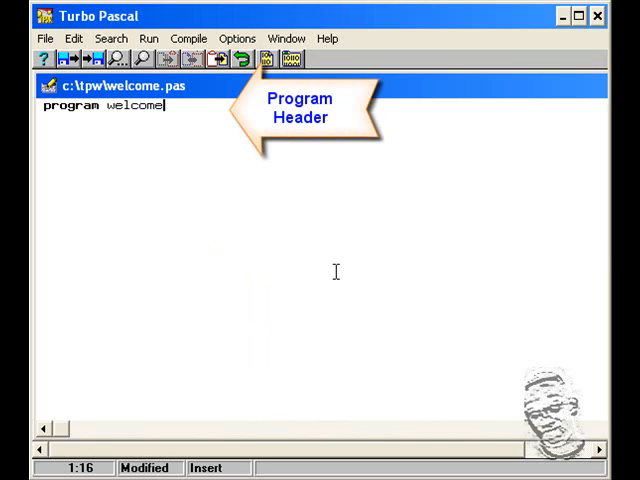
type(";")
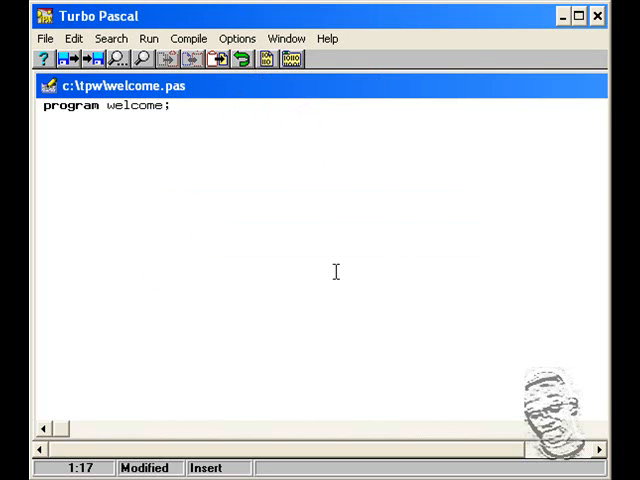
- Add a 'uses' line and a 'begin … end.' body, placing the cursor inside the body
type("u")
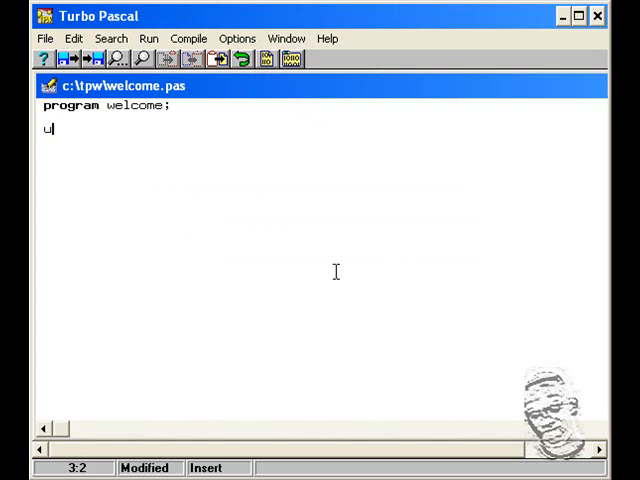
type("ses")
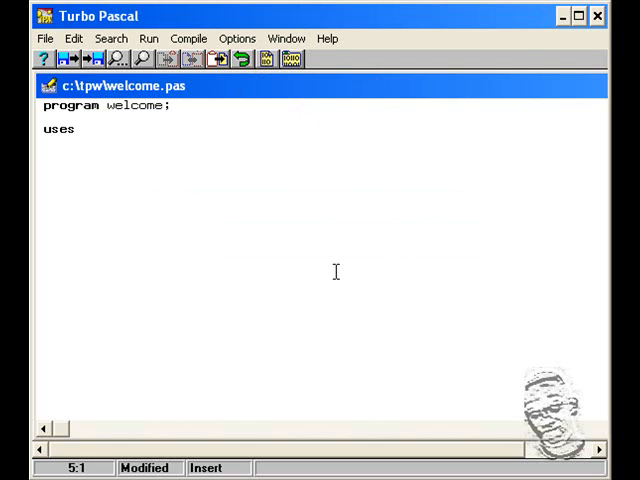
type("be")
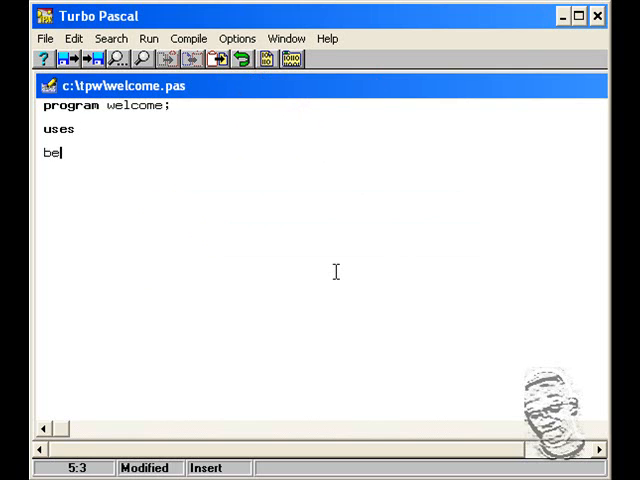
type("gin")
left_click(322, 164)
type("end.")
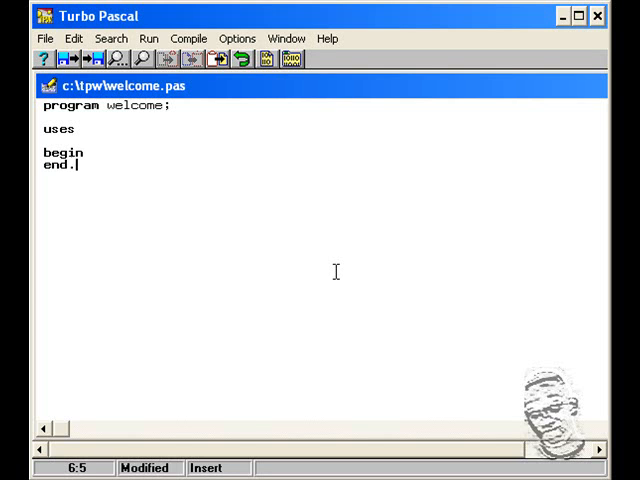
left_click(86, 150)
type("Writ")
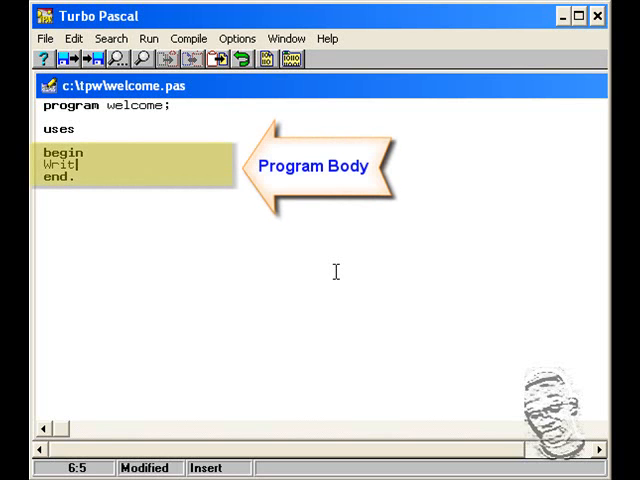
- Write the statement Writeln('Hi my name is Andre Cadogan'); inside the program body
type("eln")
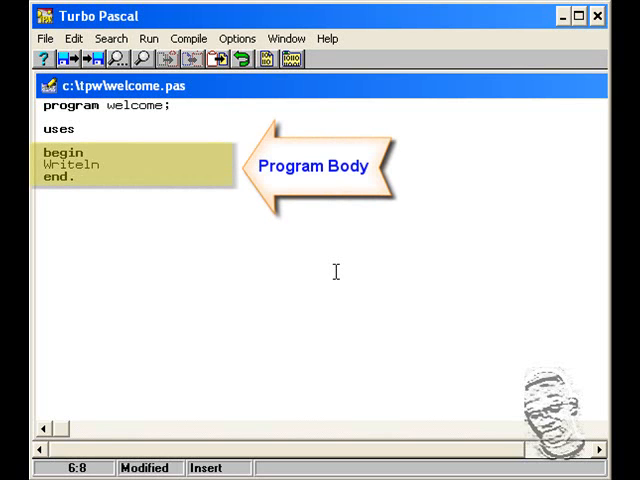
type("('")
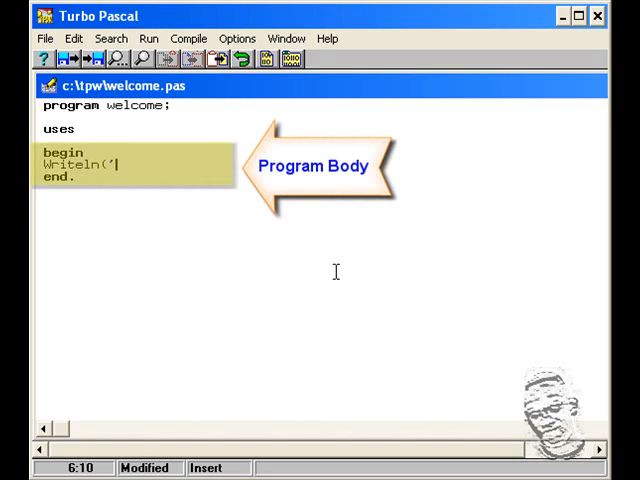
type("Hi my")
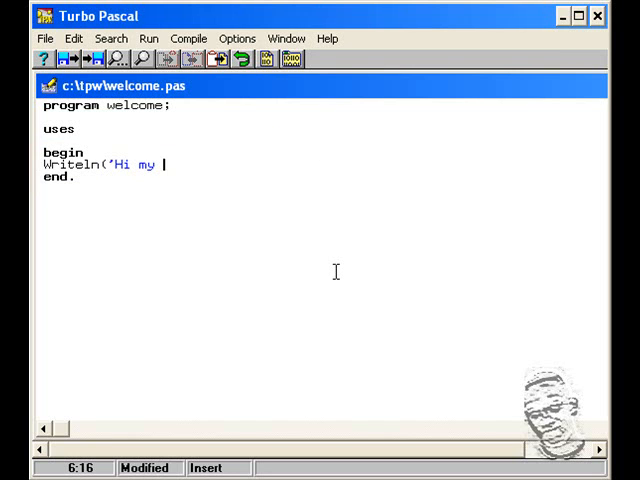
type("name is")
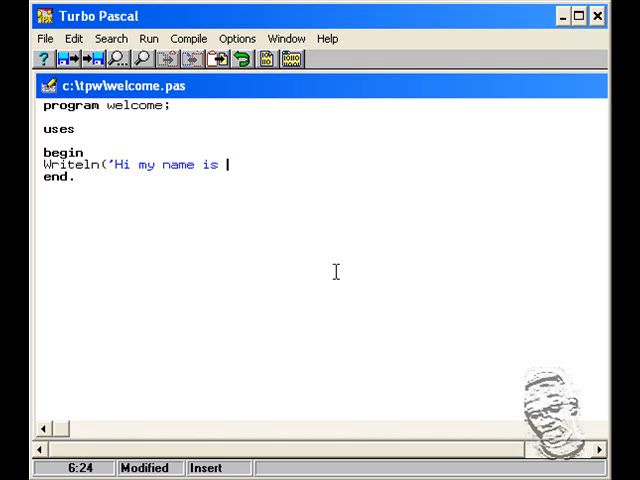
type("Andre Cadogan")
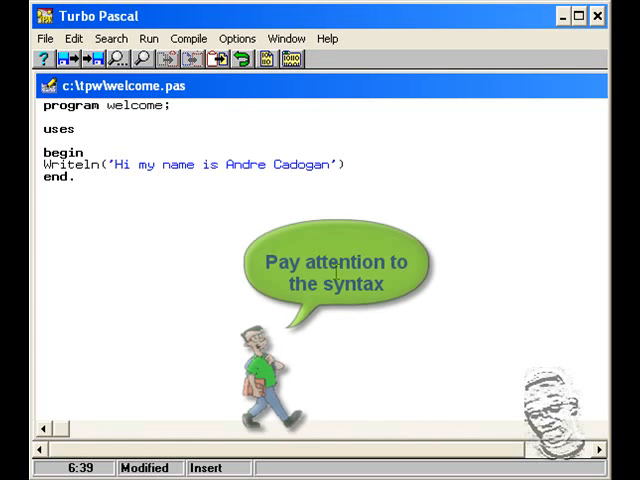
type(";")
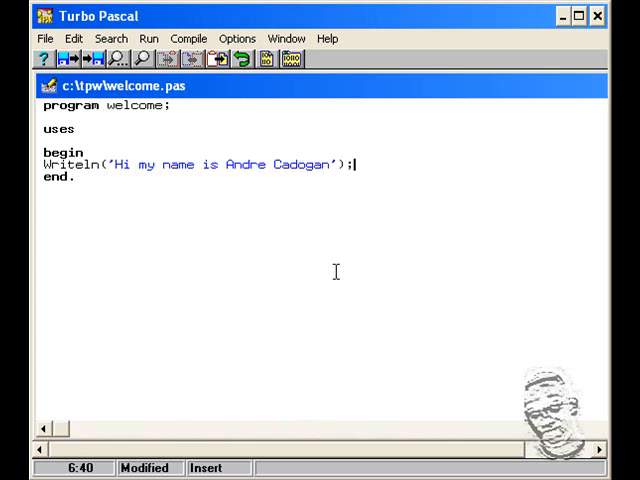
mouse_move(90, 180)
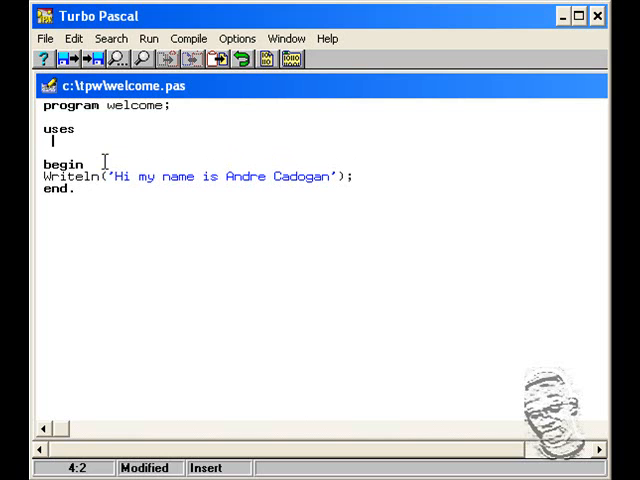
- Enter 'Wincrt;' on the line under uses
type("W")
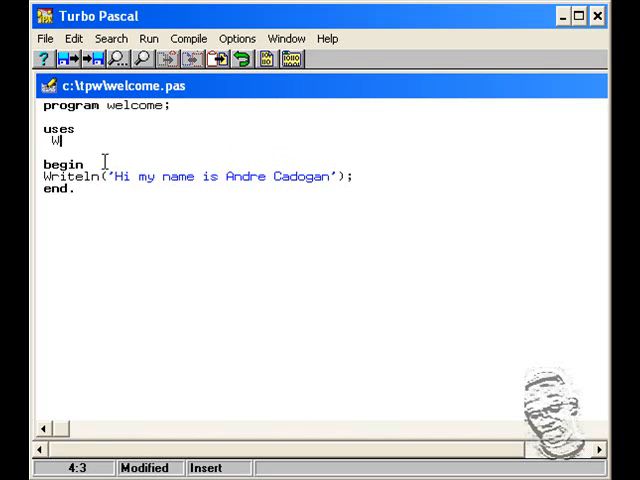
type("incr")
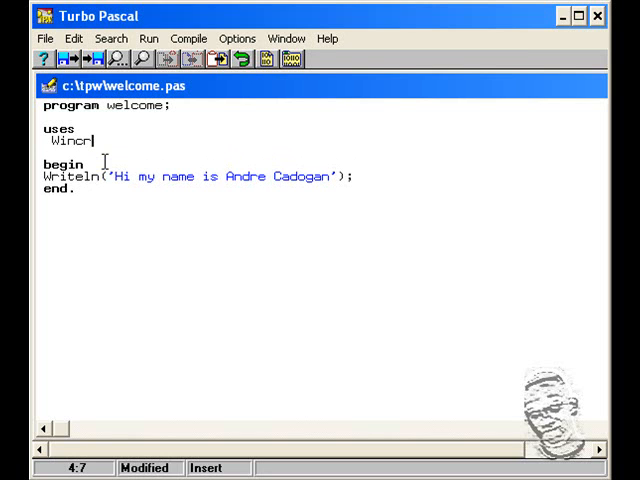
type("t;")
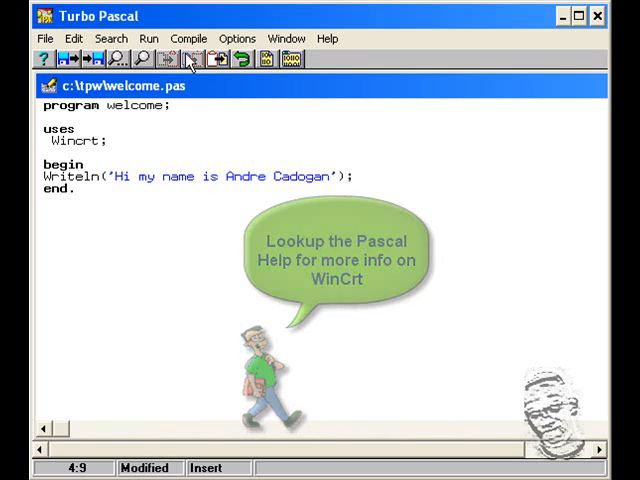
- Compile welcome.pas from the Compile menu and close the successful Compile Status report
left_click(188, 38)
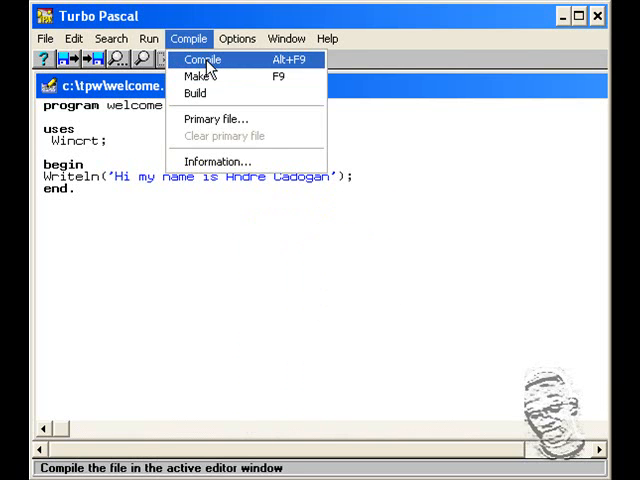
left_click(200, 60)
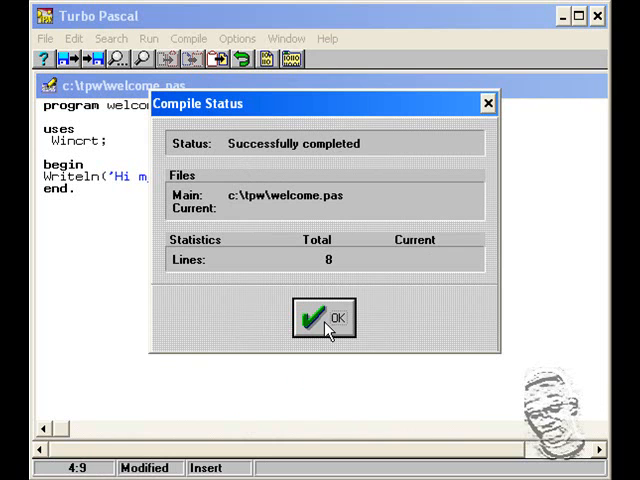
left_click(322, 318)
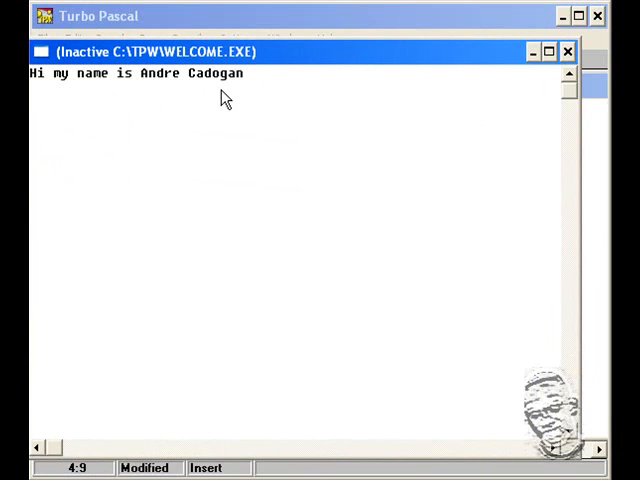
mouse_move(75, 78)
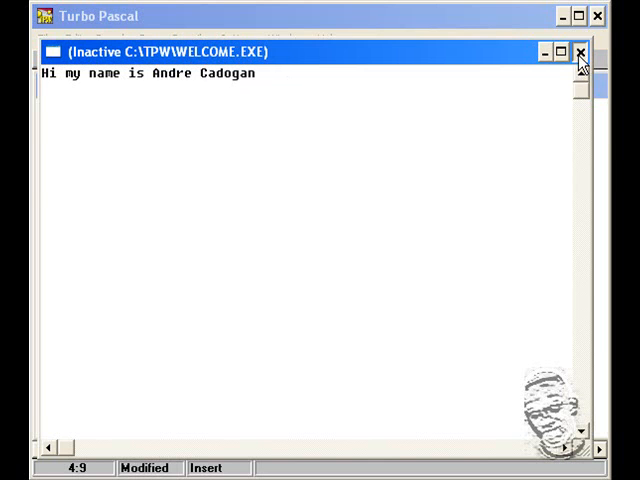
- Close the WELCOME.EXE output window to return to the source editor
left_click(580, 53)
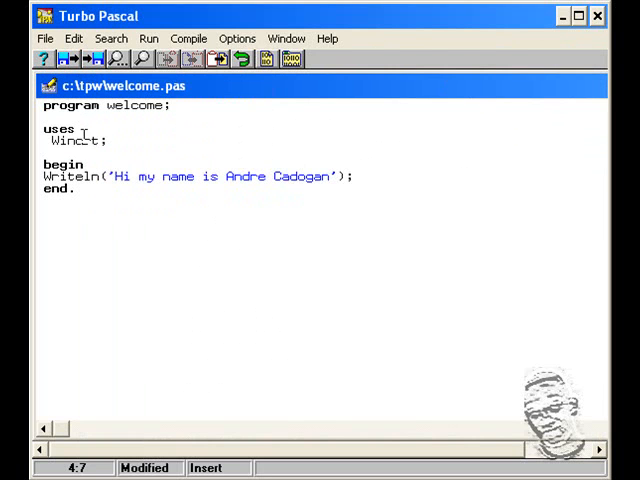
- Search Help for 'uses' to read the WinCrt topic, then compile without the uses clause
double_click(74, 141)
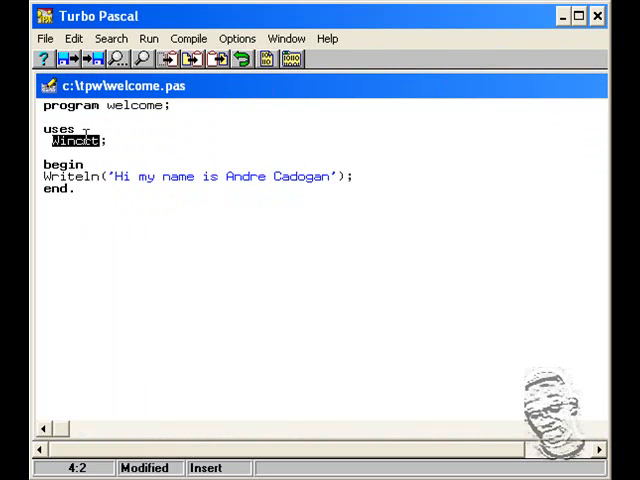
left_click(327, 38)
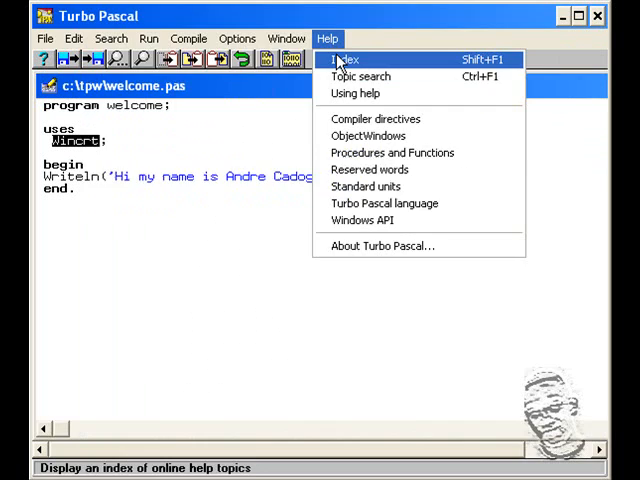
left_click(344, 59)
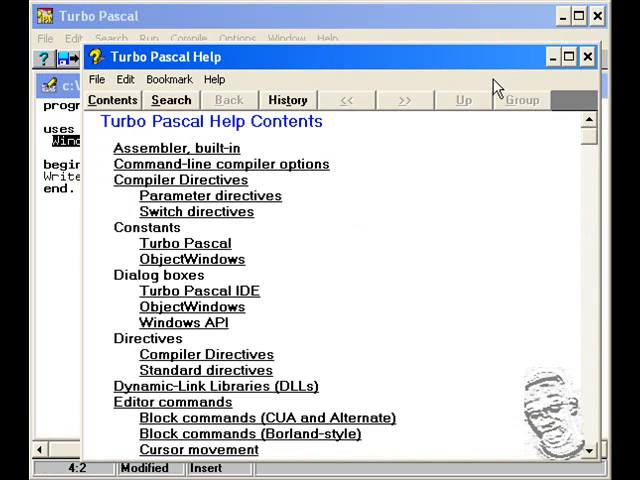
left_click(171, 100)
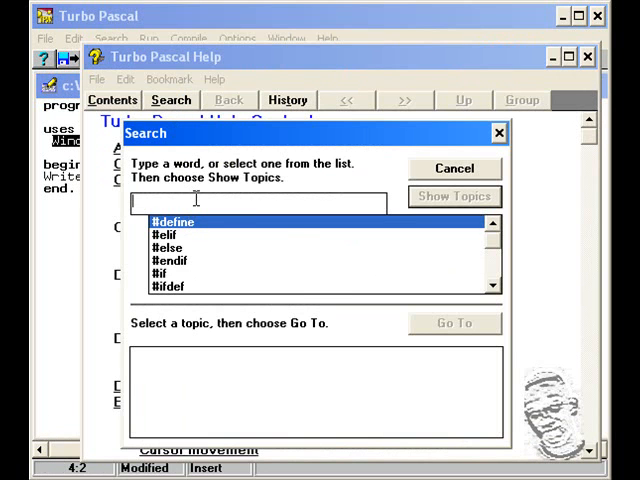
type("uses")
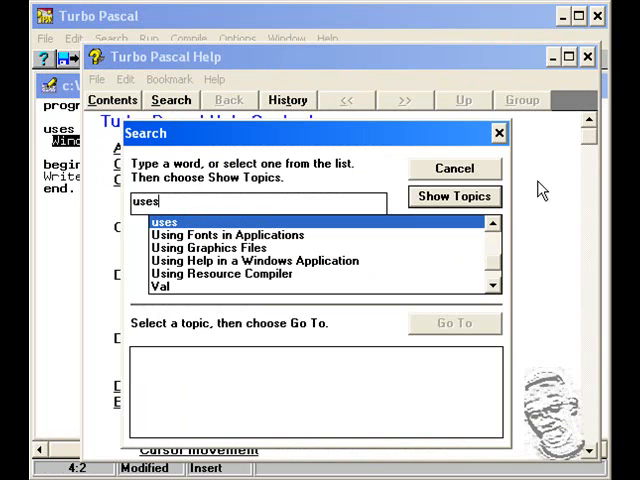
left_click(454, 196)
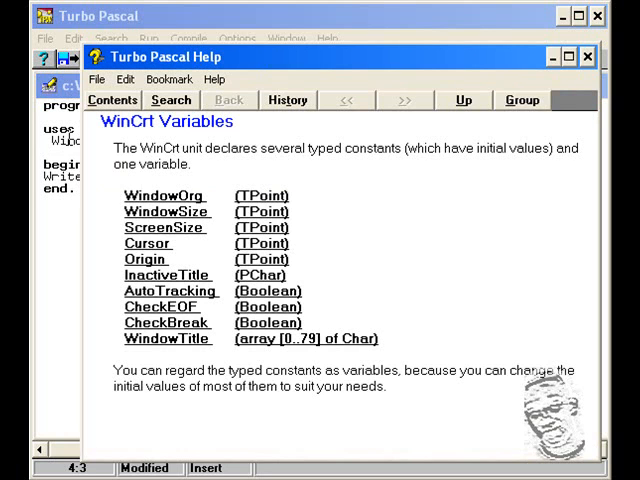
mouse_move(204, 143)
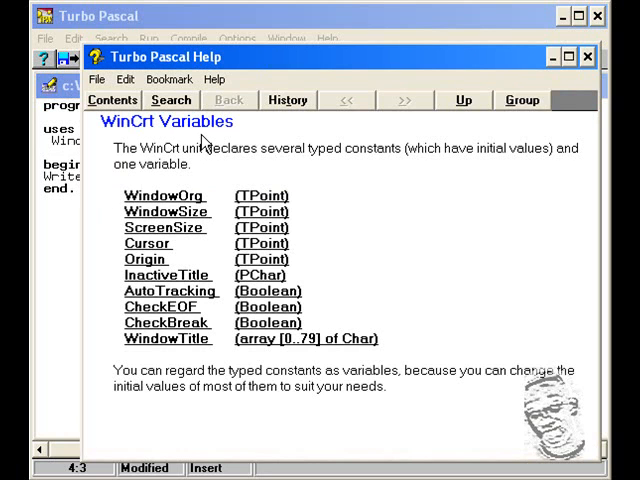
mouse_move(568, 57)
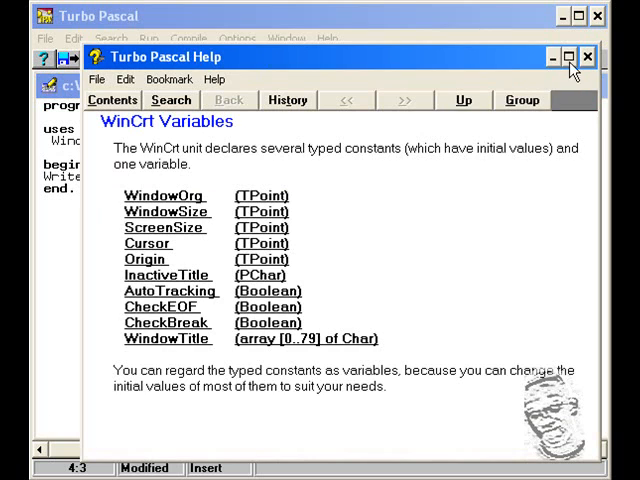
left_click(583, 57)
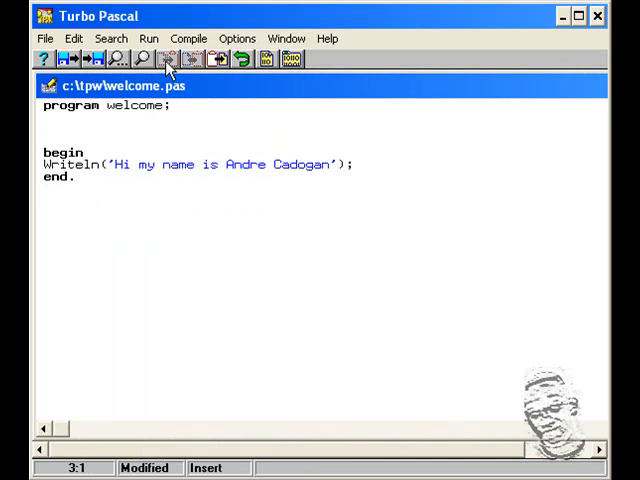
left_click(167, 52)
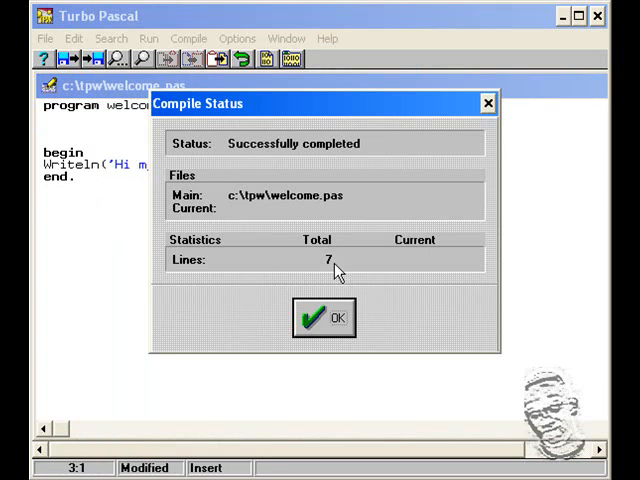
- Dismiss the compile report, run the program, and acknowledge runtime error 105
left_click(322, 317)
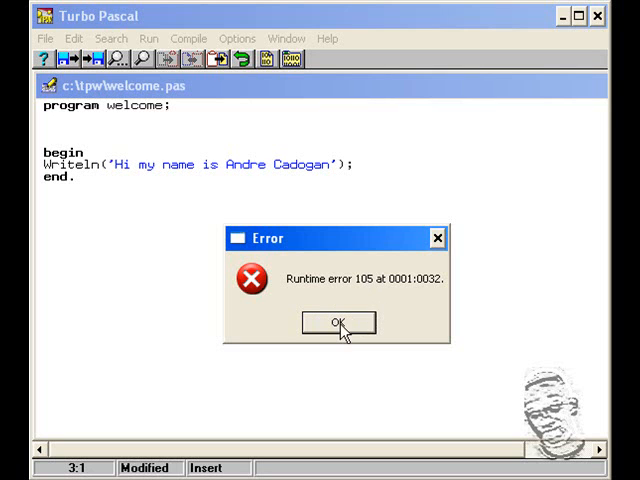
left_click(337, 322)
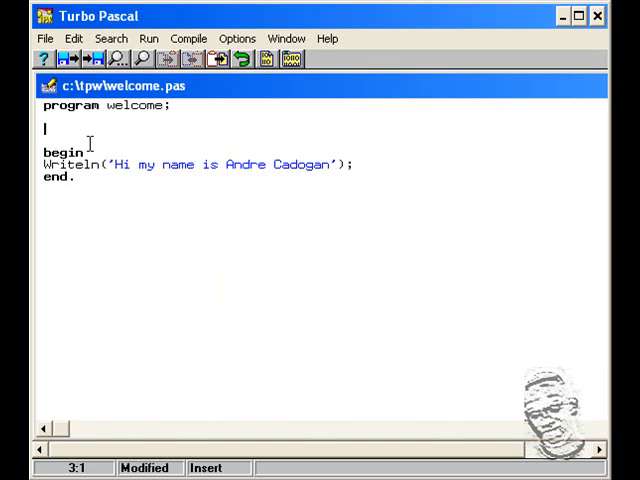
- Retype 'uses wincrt' on the blank line above begin
type("uses")
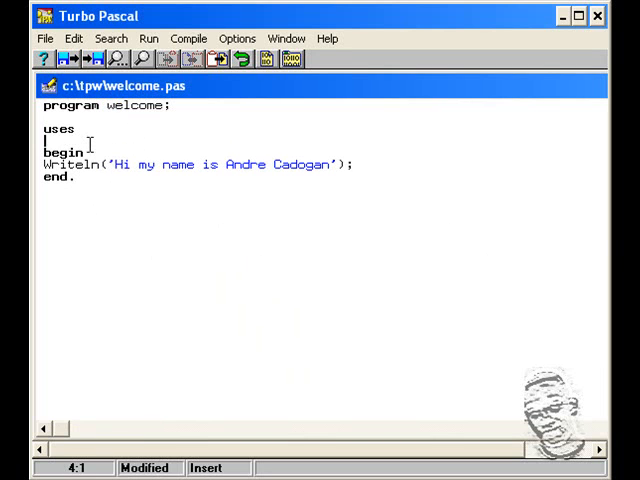
type("wincrt;")
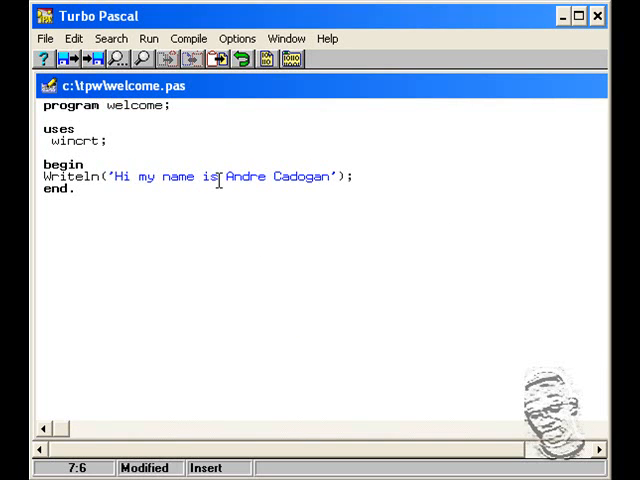
left_click(150, 38)
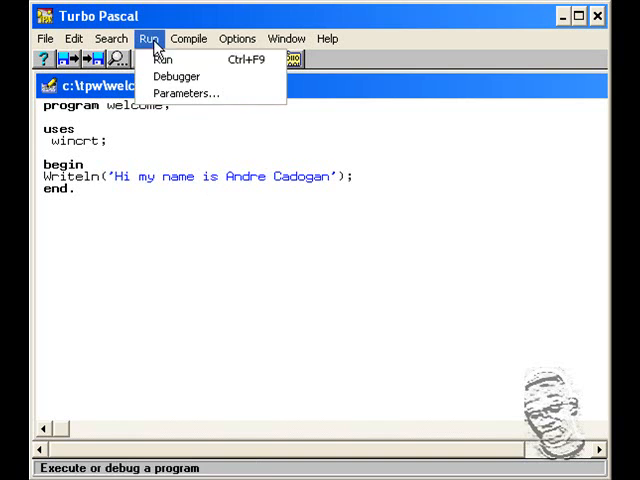
- Run welcome.pas again with the wincrt unit restored
left_click(162, 59)
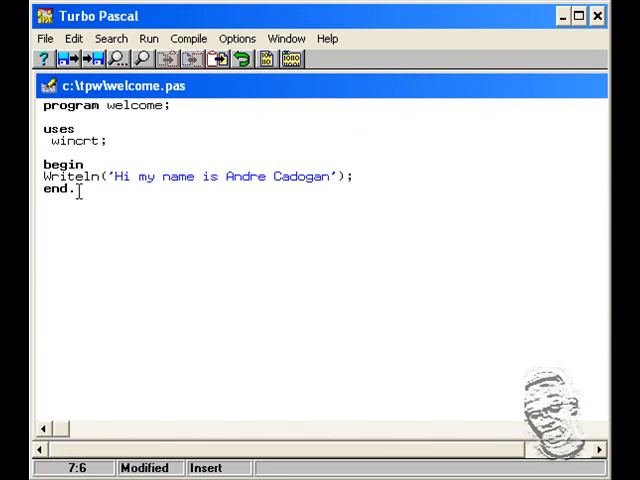
mouse_move(408, 230)
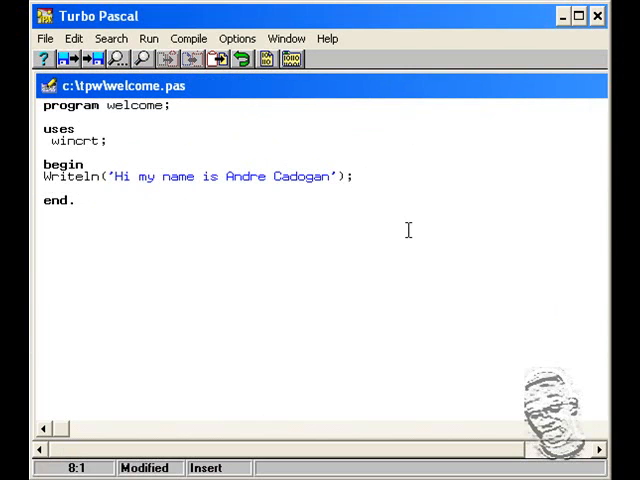
- Add Writeln('Hello my number is 712-7905 and 381-9070'); below the greeting line
type("Wri")
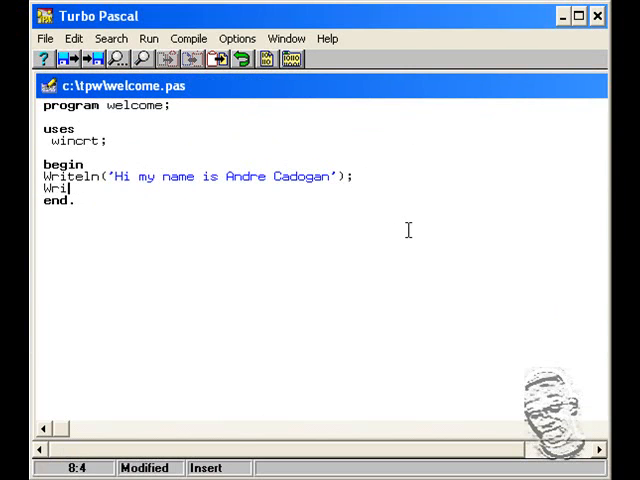
type("teln")
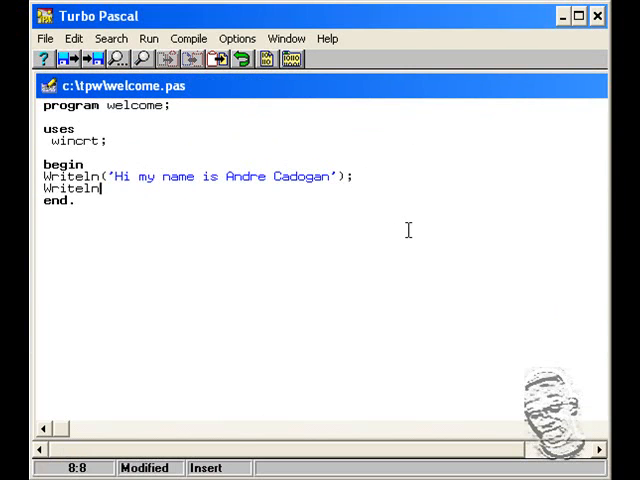
type("(")
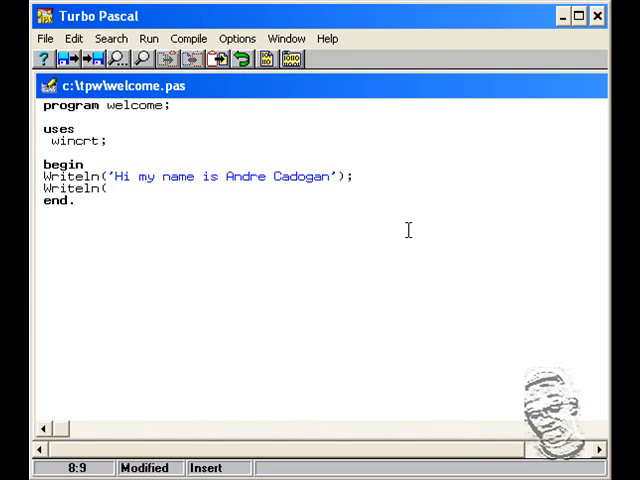
type("(")
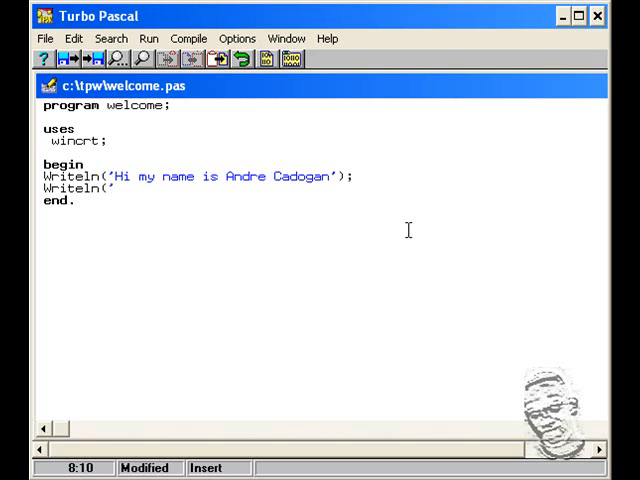
type("Hel")
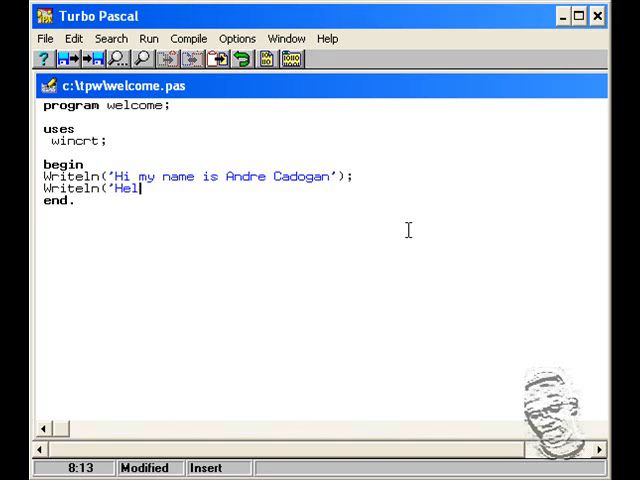
type("lo")
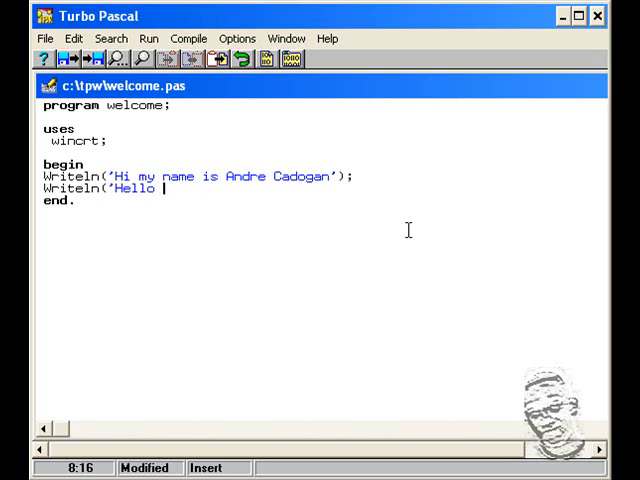
type("my numb")
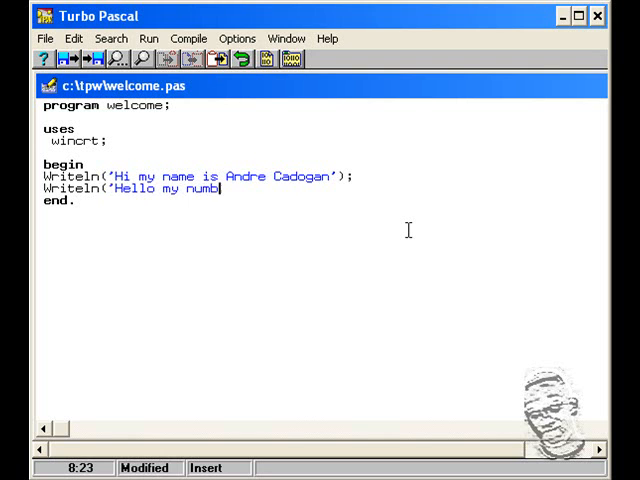
type("er is")
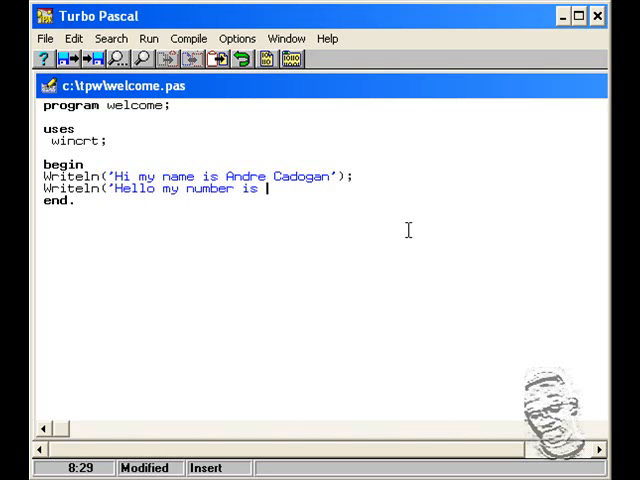
type("712-7")
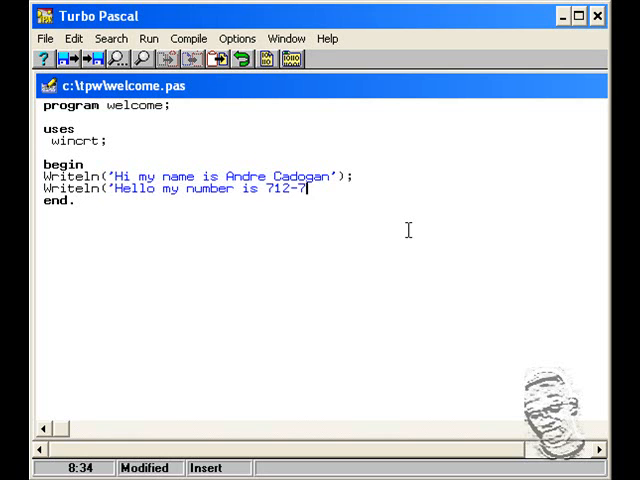
type("905 and")
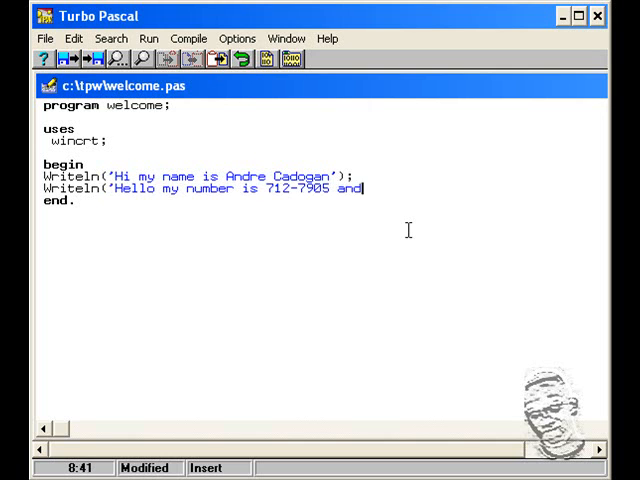
type("381")
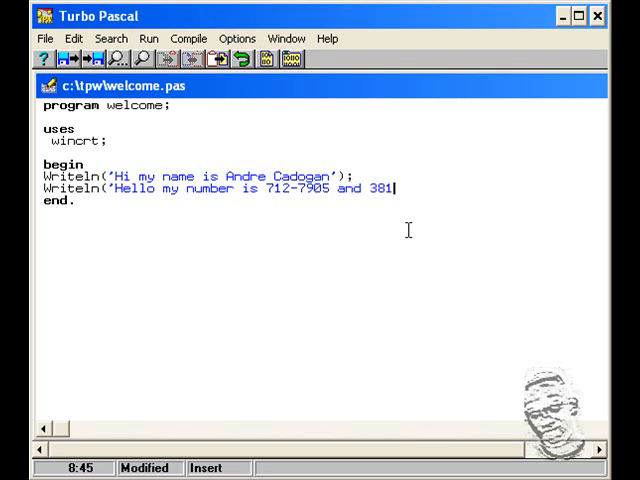
type("-9070');")
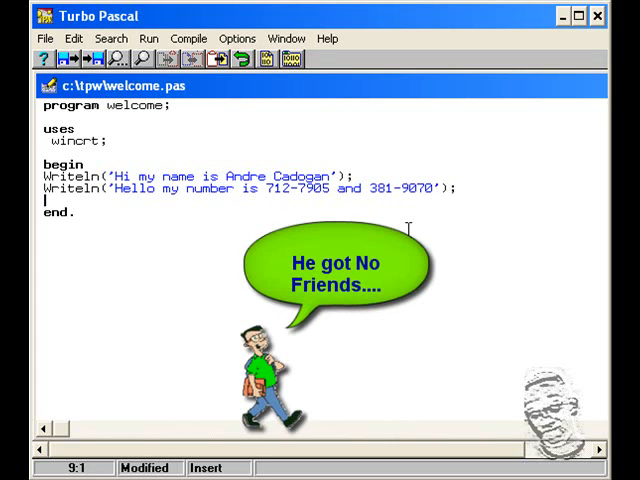
- Add Writeln('I love Nestle products'); as the third output line
type("Writel")
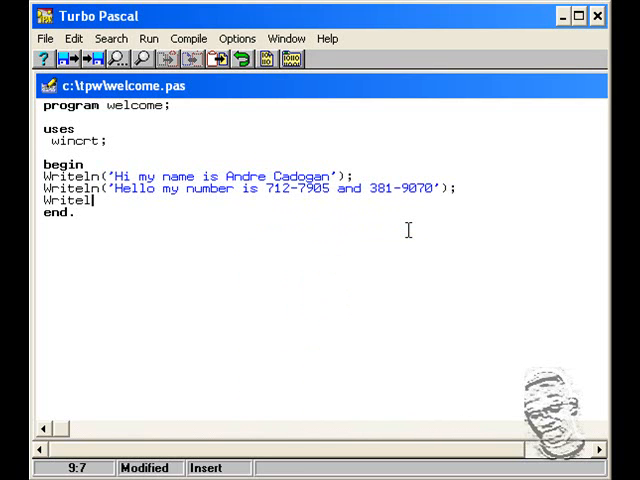
type("n(")
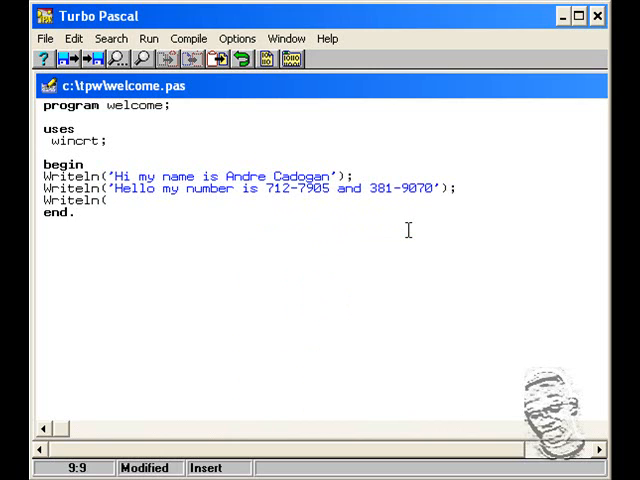
type("'")
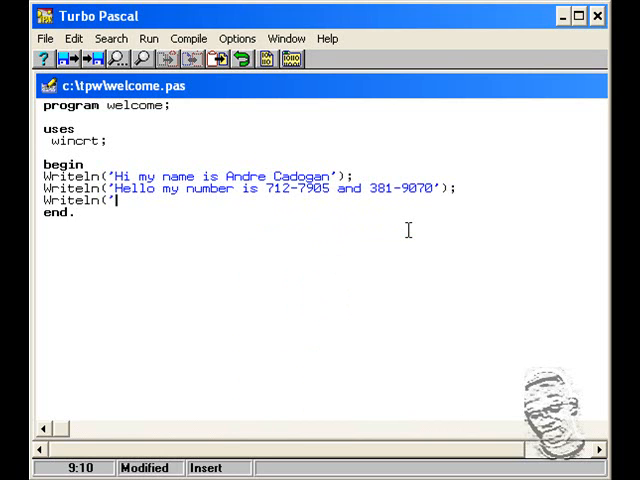
type("I love")
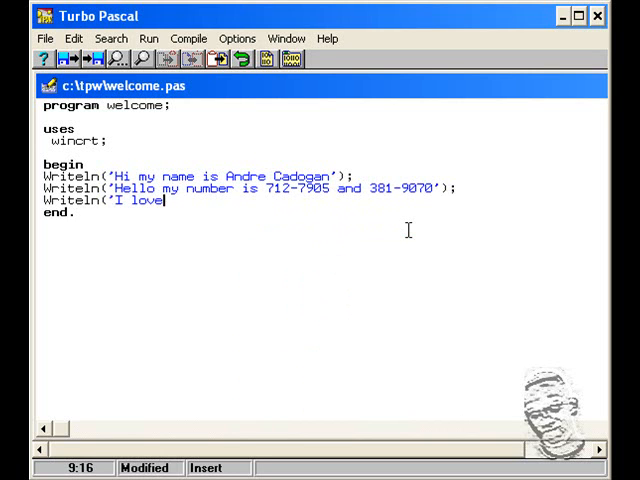
type("Nestle pro")
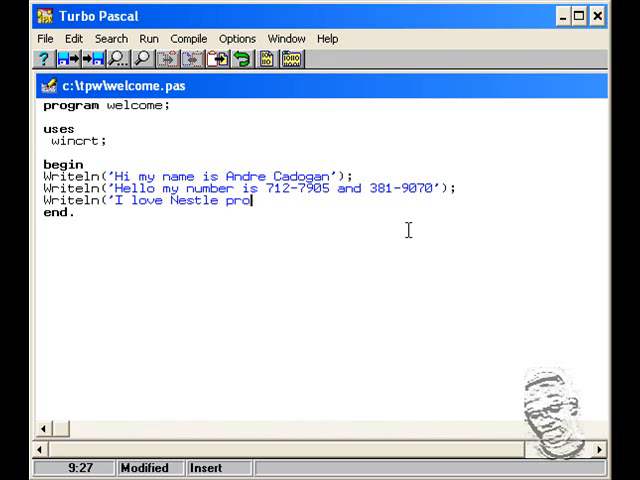
type("ducts")
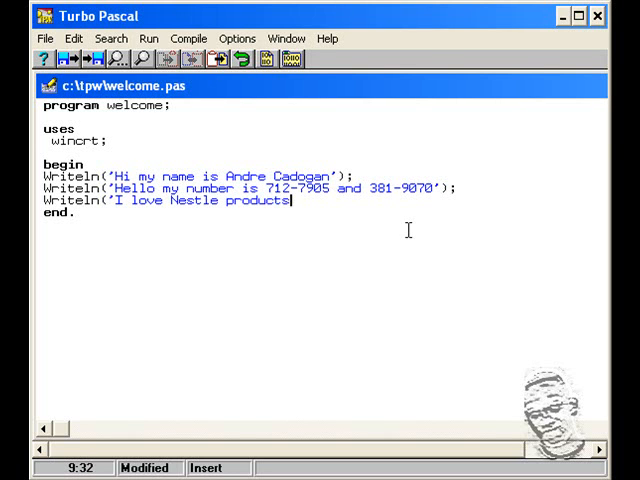
type("');")
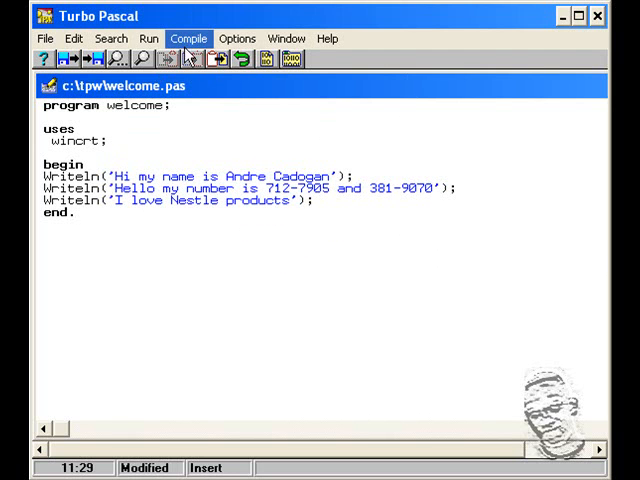
- Compile and run welcome.pas, check the three messages, then close the output window
left_click(188, 38)
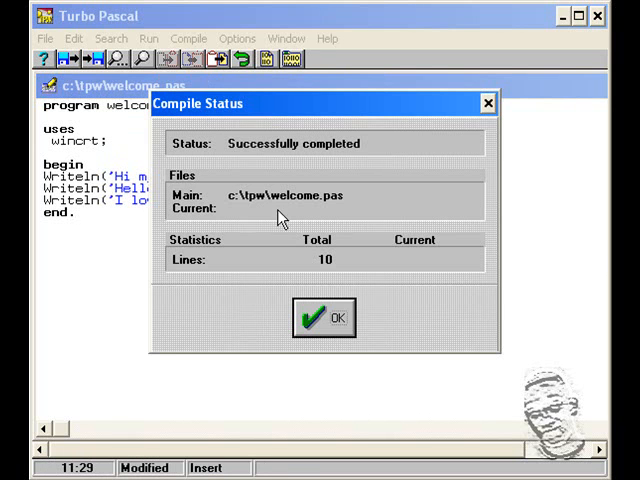
mouse_move(337, 318)
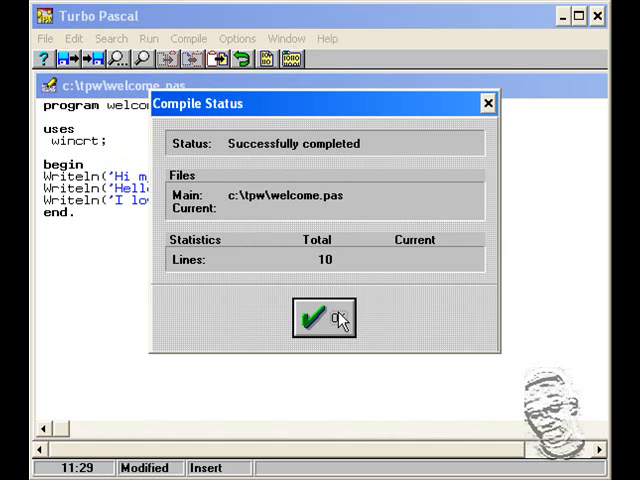
left_click(158, 38)
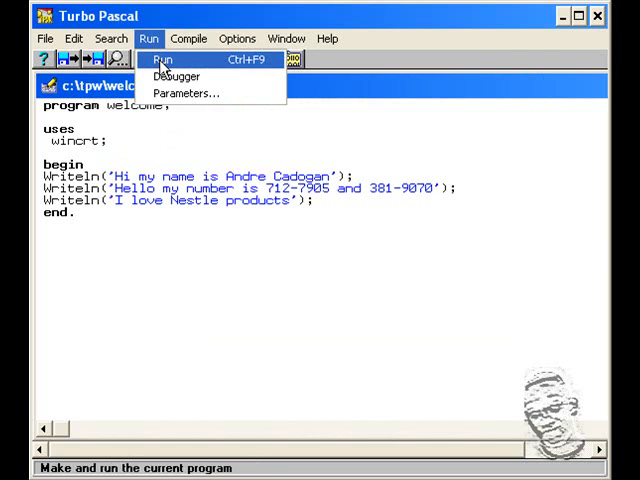
left_click(163, 59)
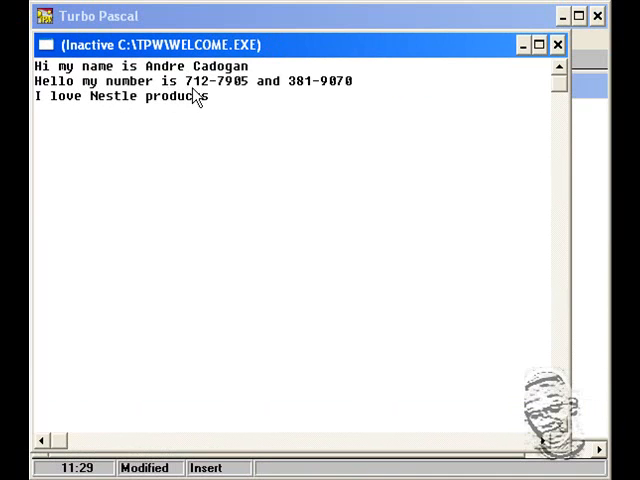
mouse_move(294, 98)
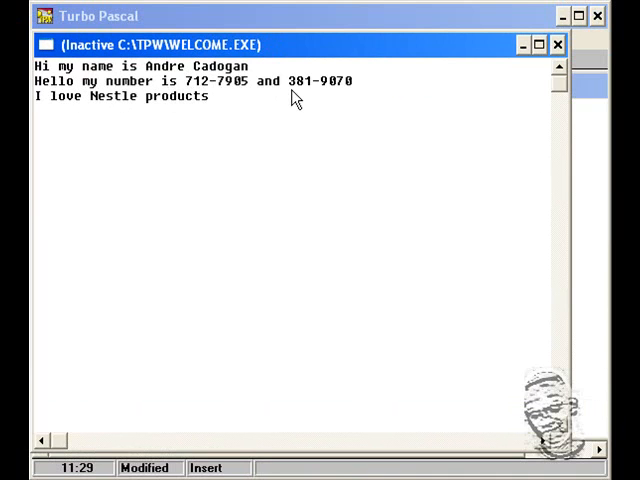
mouse_move(140, 120)
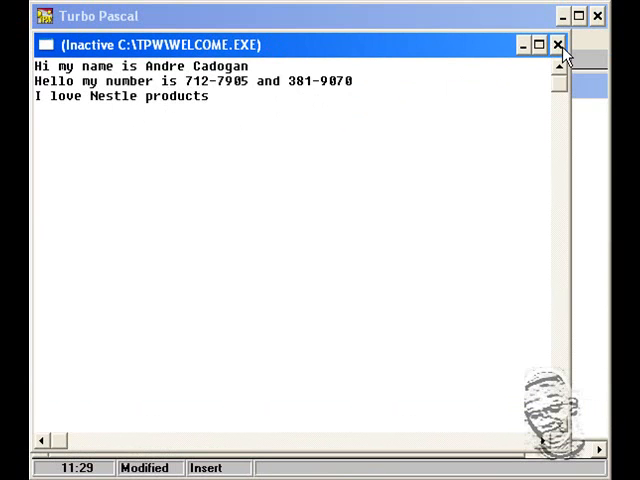
left_click(554, 44)
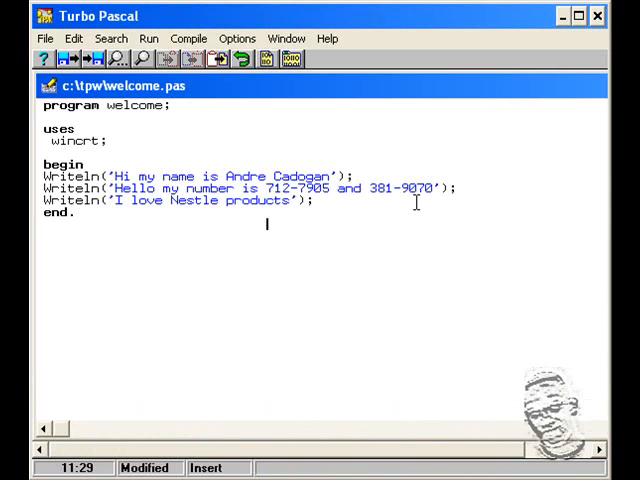